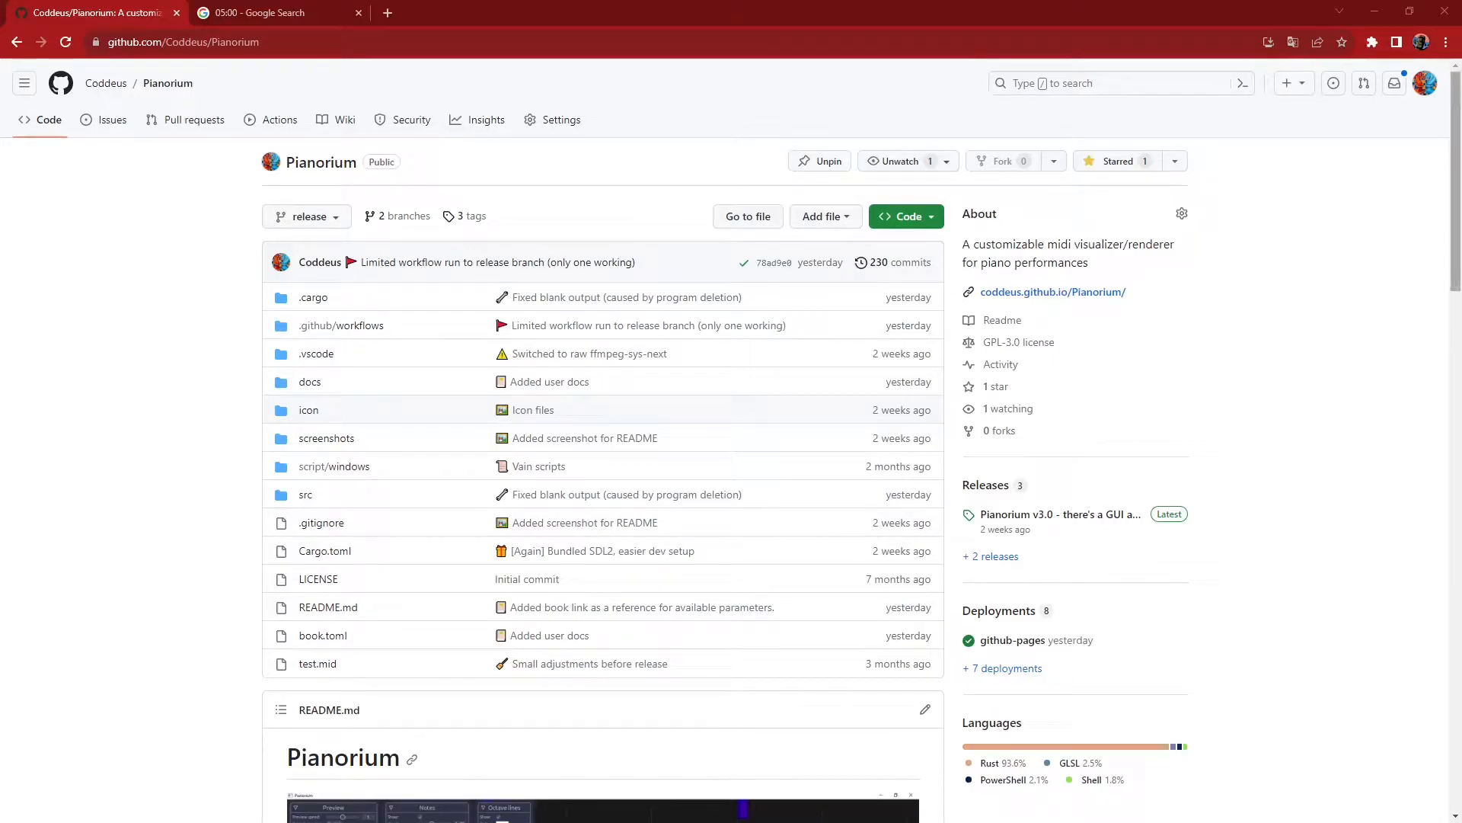
- Scroll past the README and go to the Pianorium v3.0 release from the Releases sidebar
scroll(down, 3)
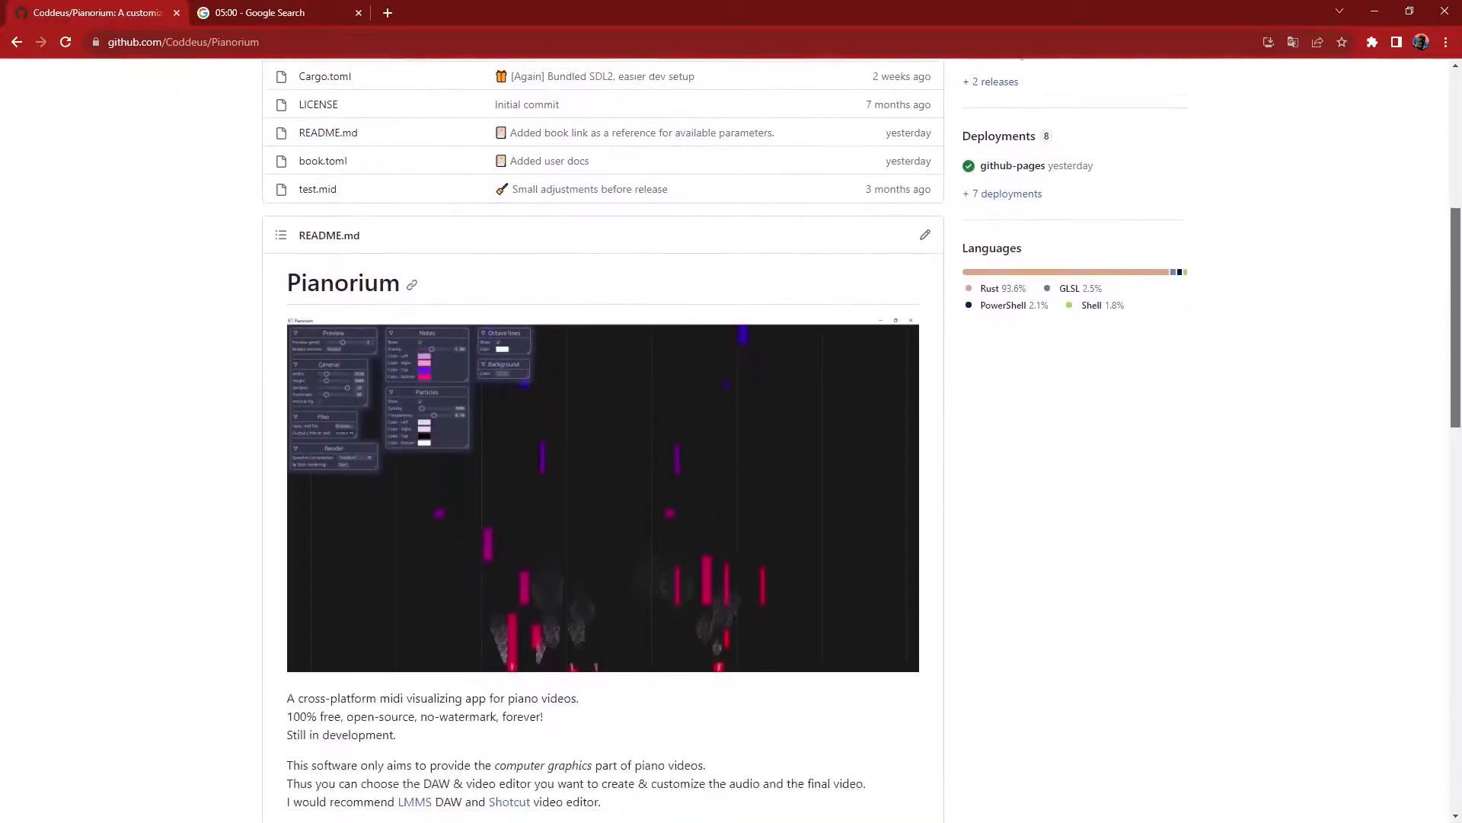
scroll(down, 3)
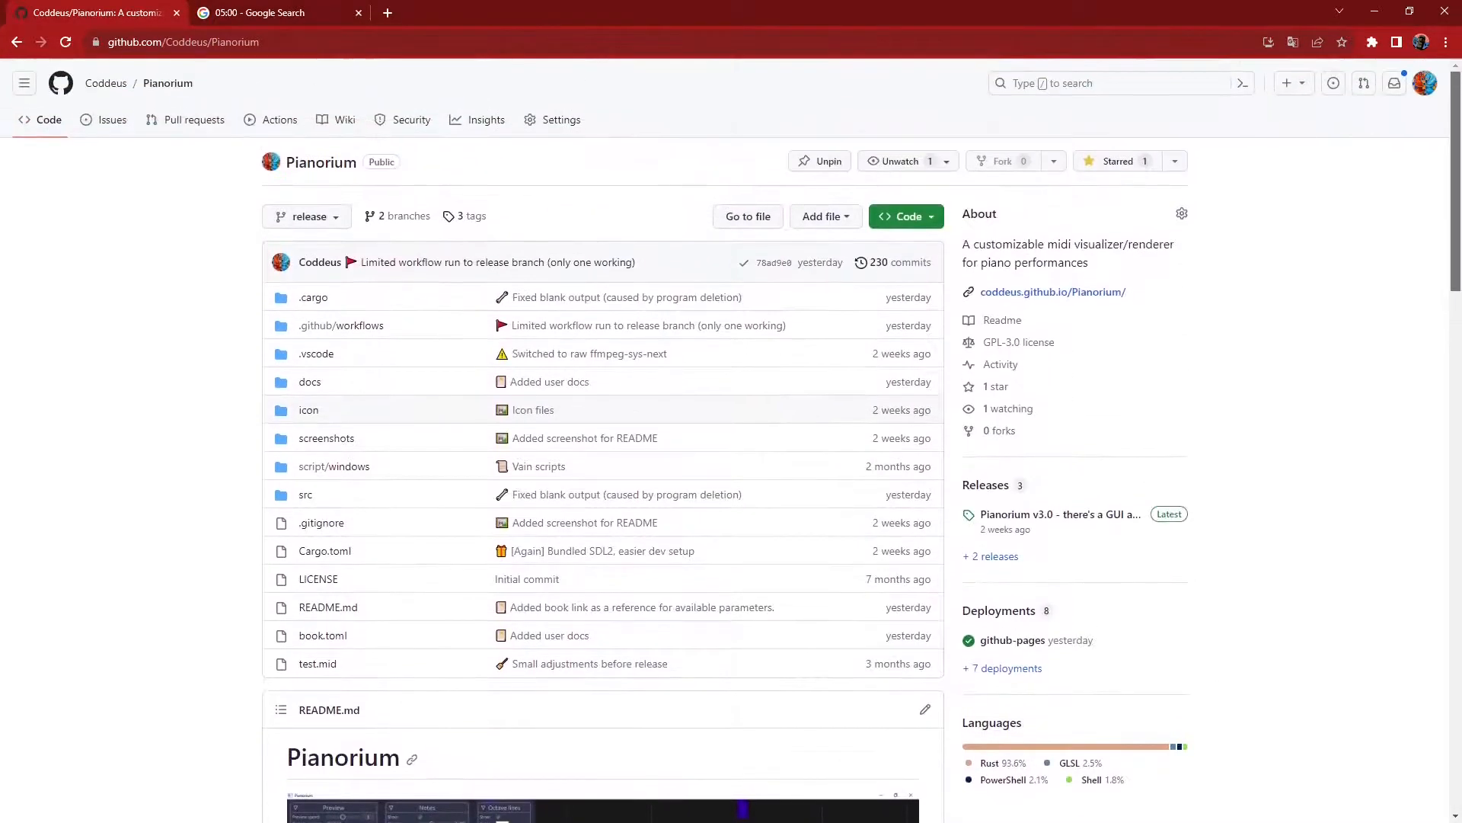
click(1055, 515)
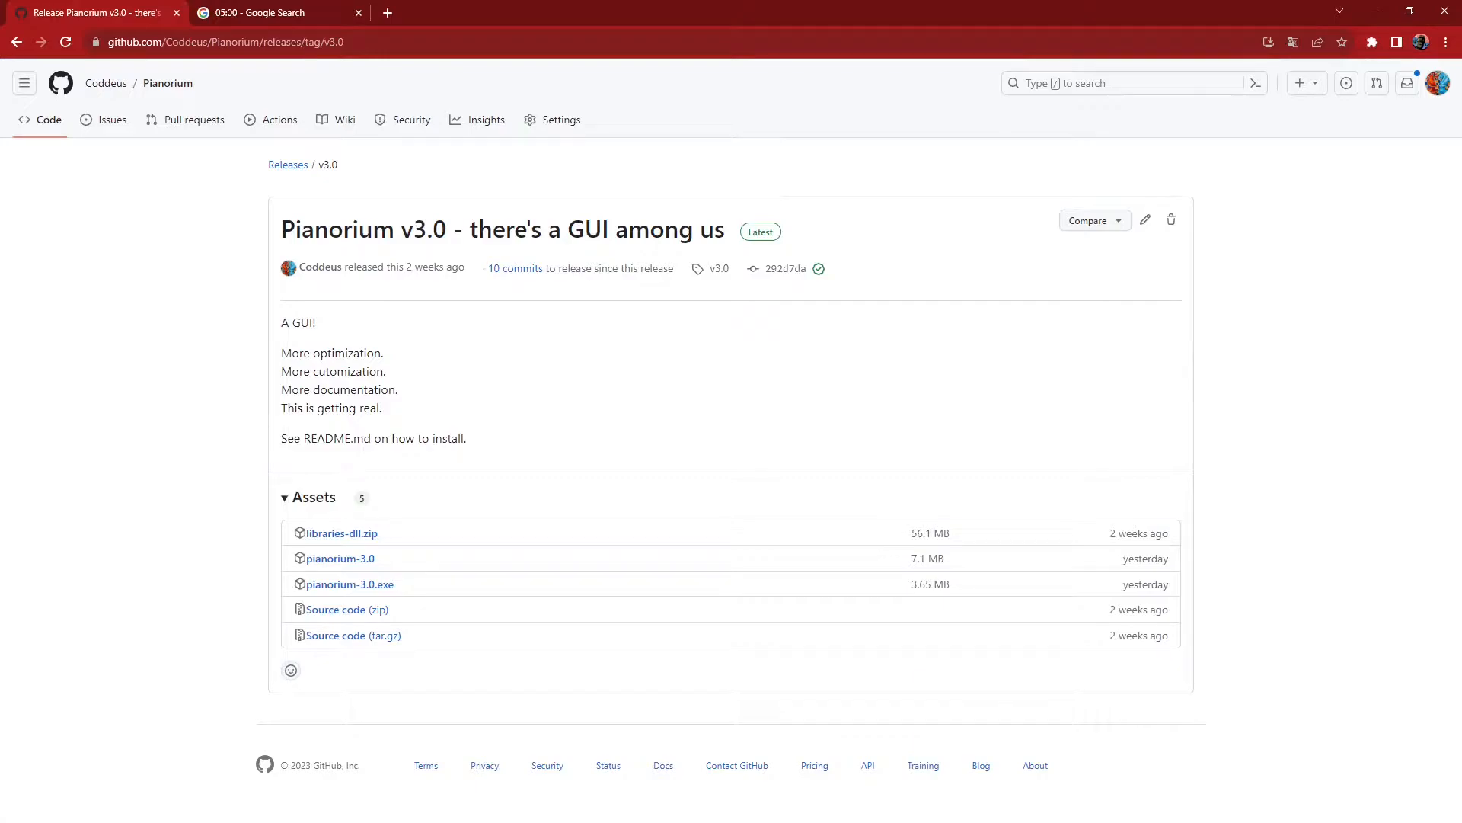
- Download the pianorium-3.0.exe and libraries-dll.zip release assets
click(341, 533)
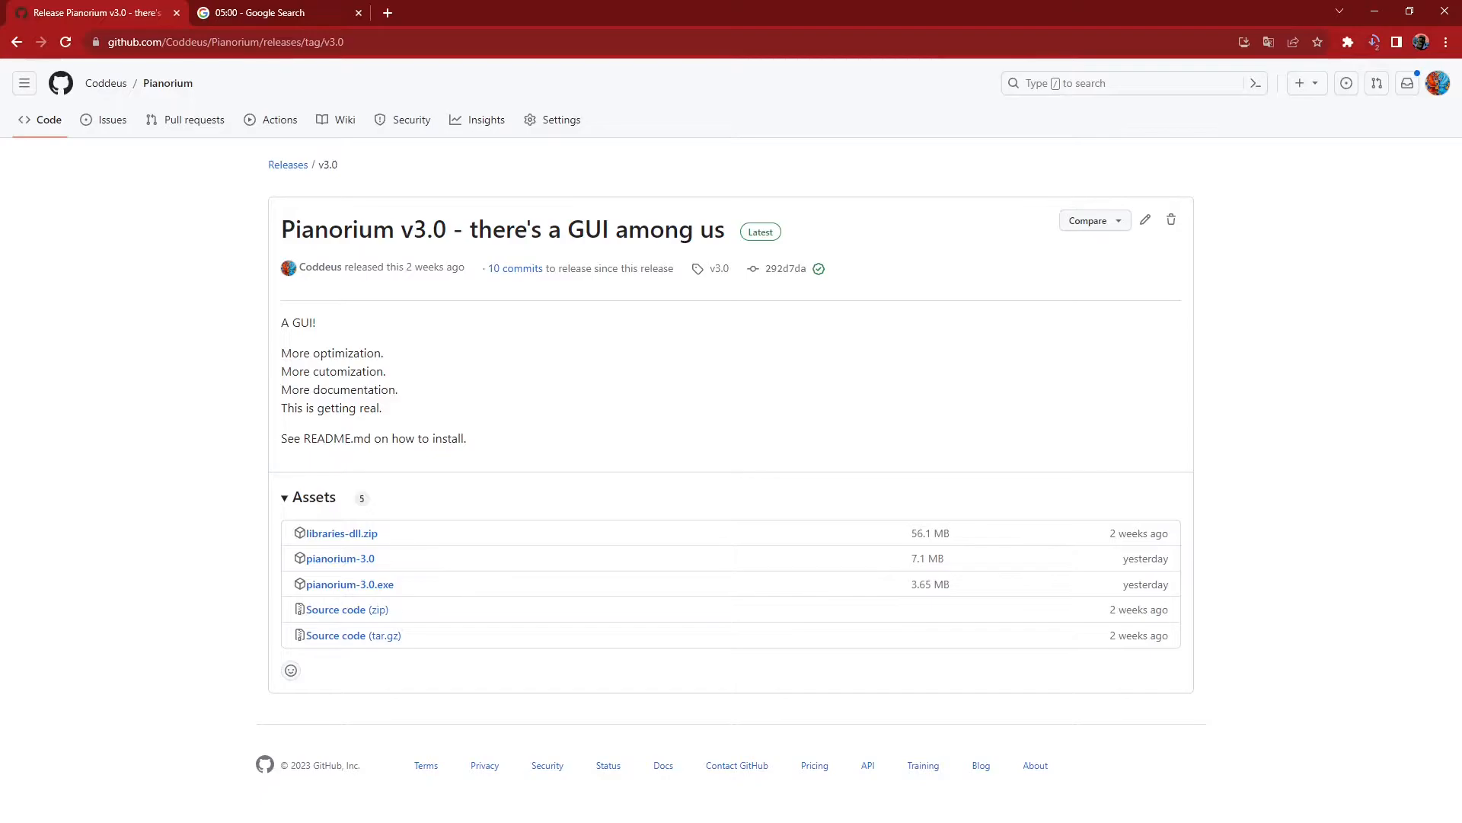
click(1375, 43)
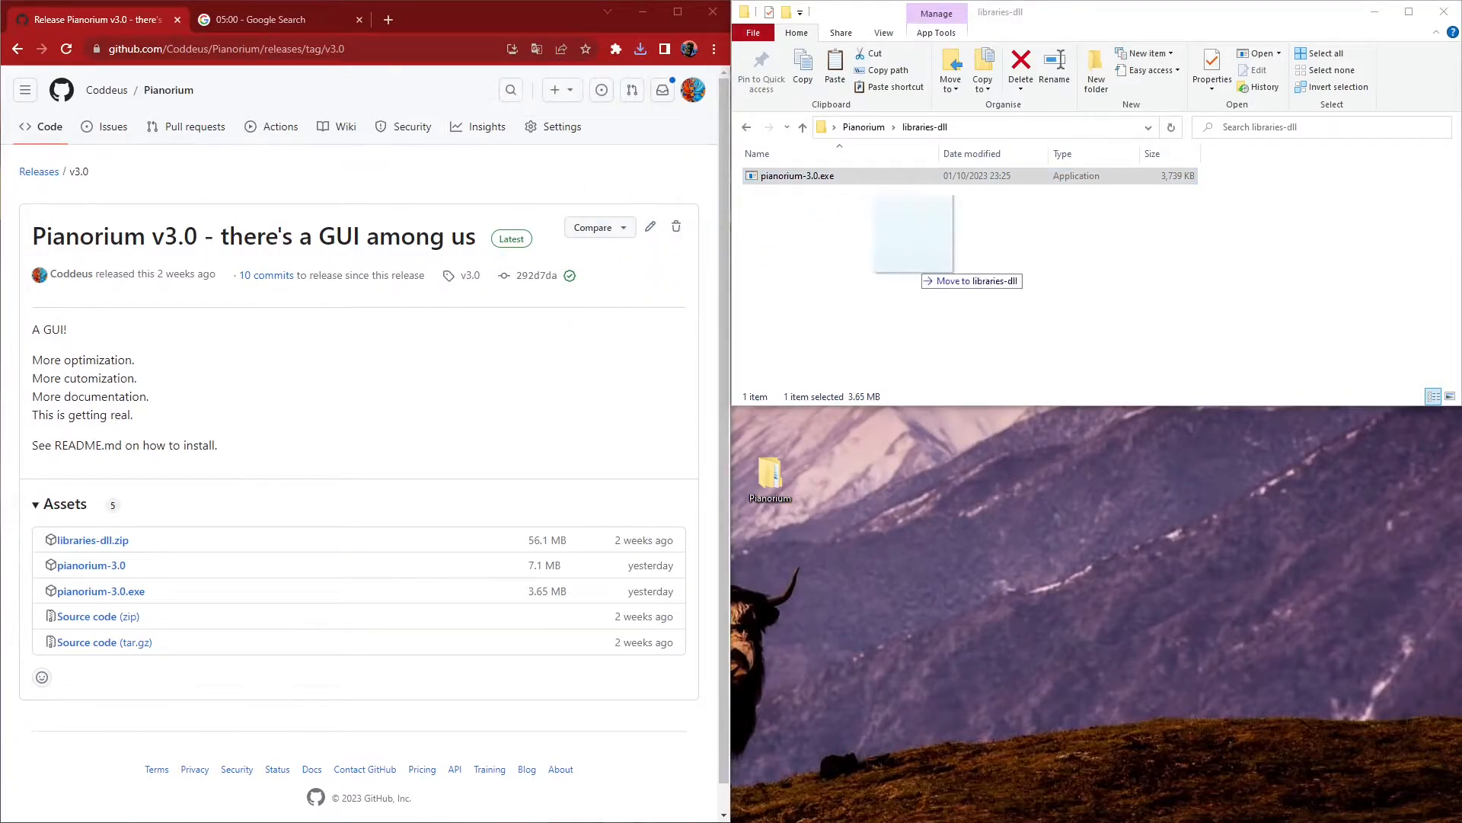
- Extract libraries-dll.zip here with 7-Zip and place pianorium-3.0.exe in the extracted folder
right_click(789, 192)
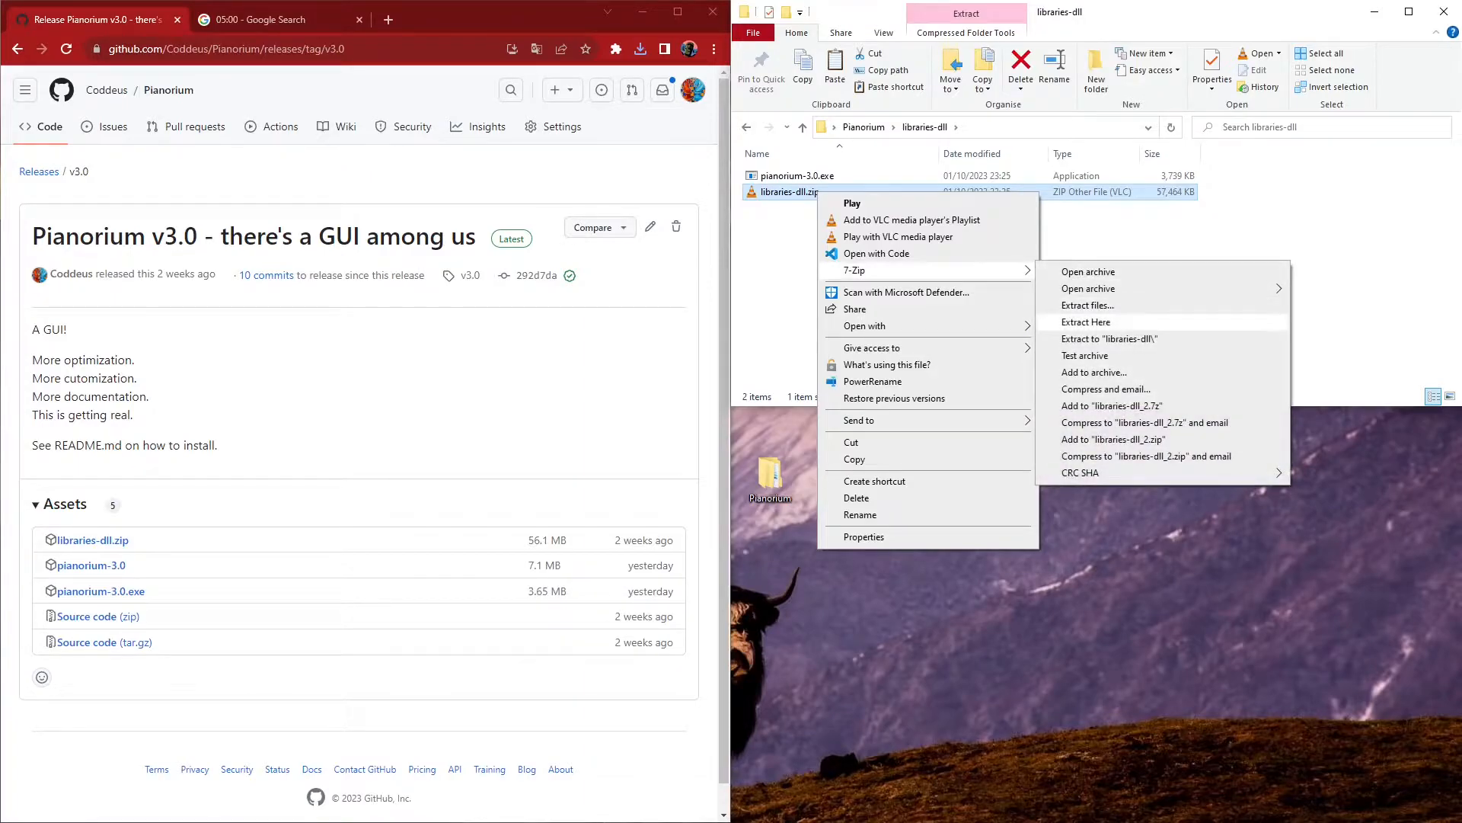
click(1087, 321)
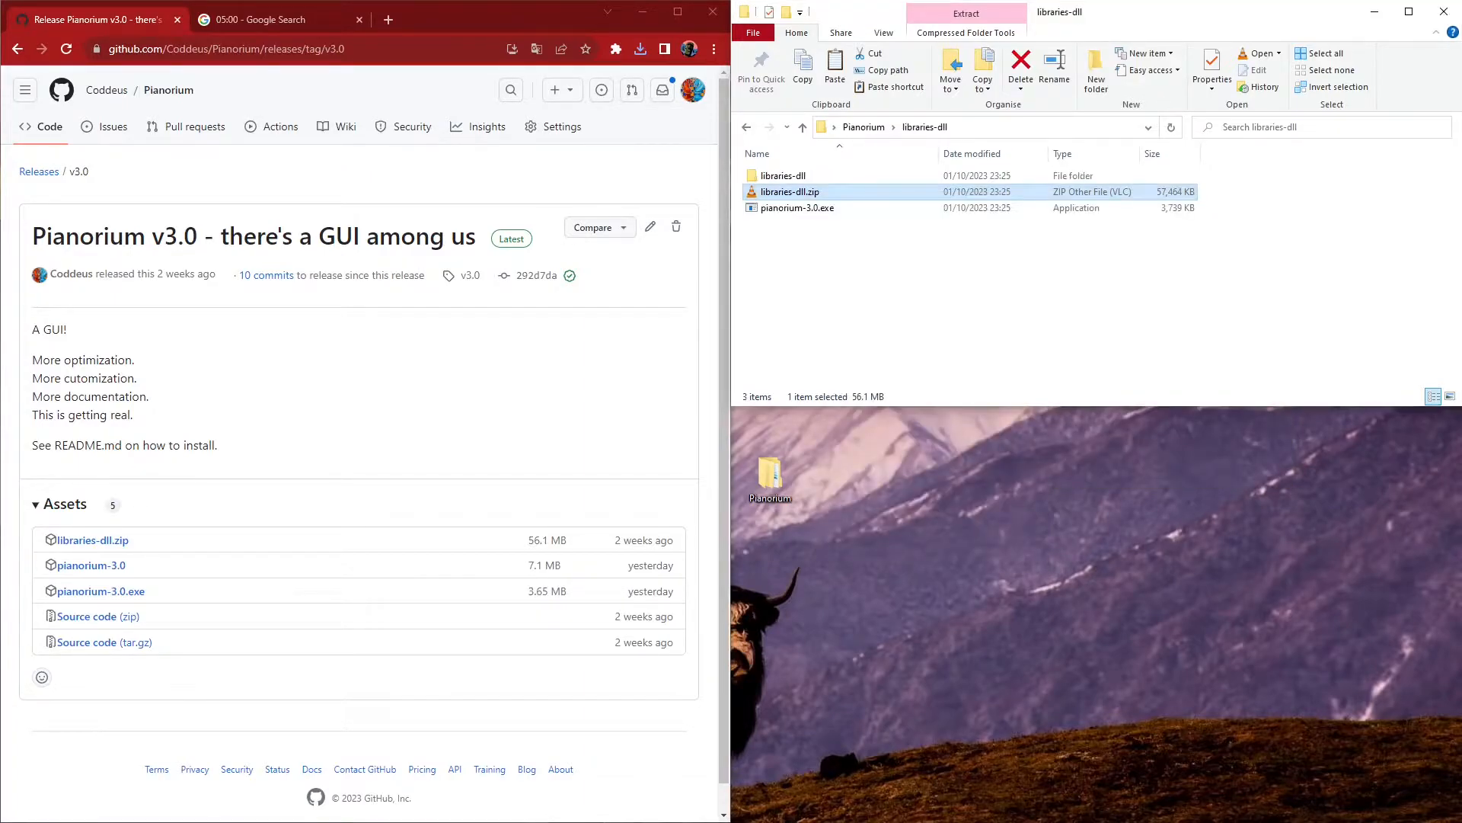
click(798, 208)
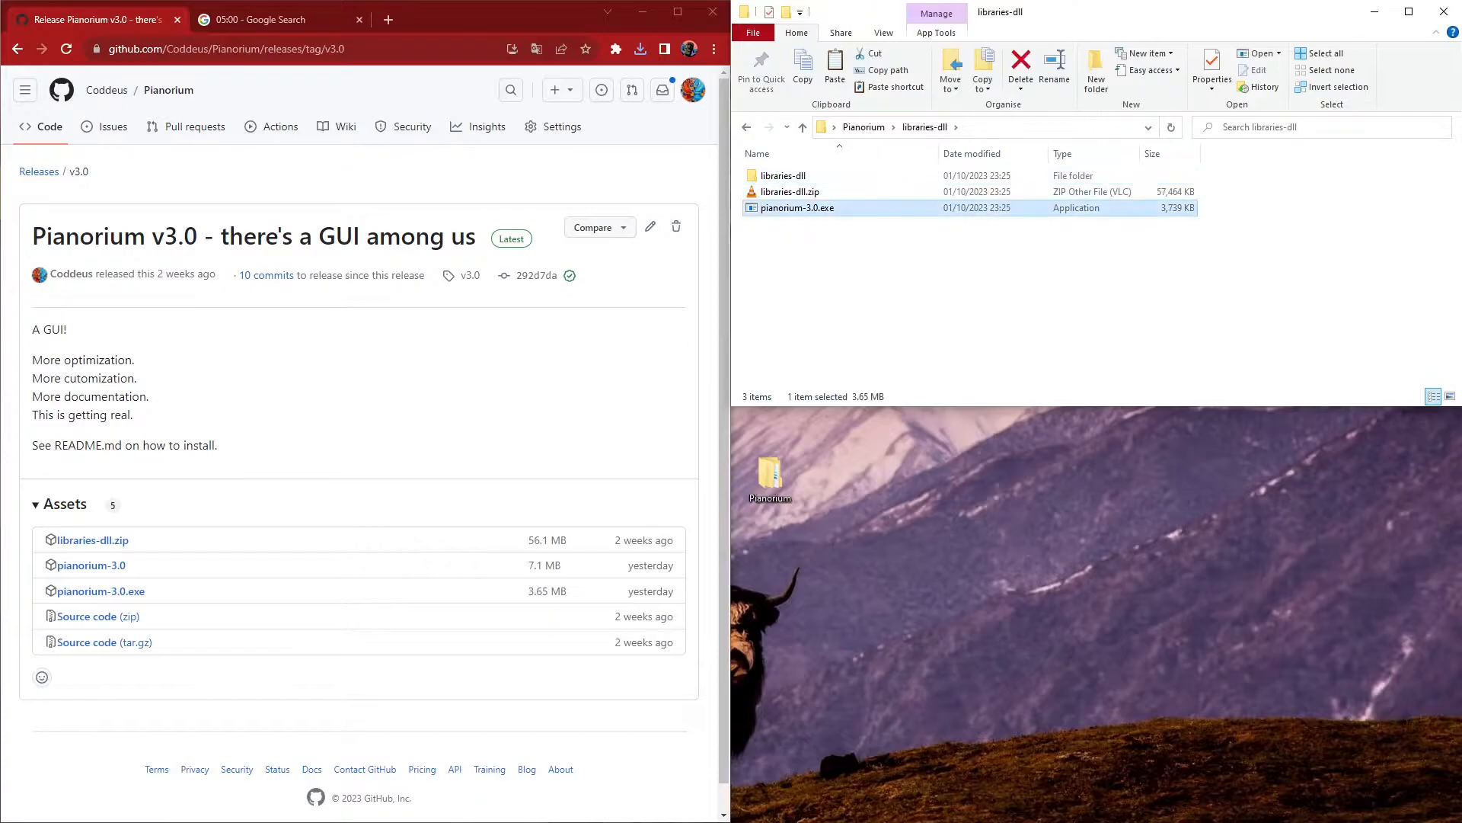
double_click(782, 175)
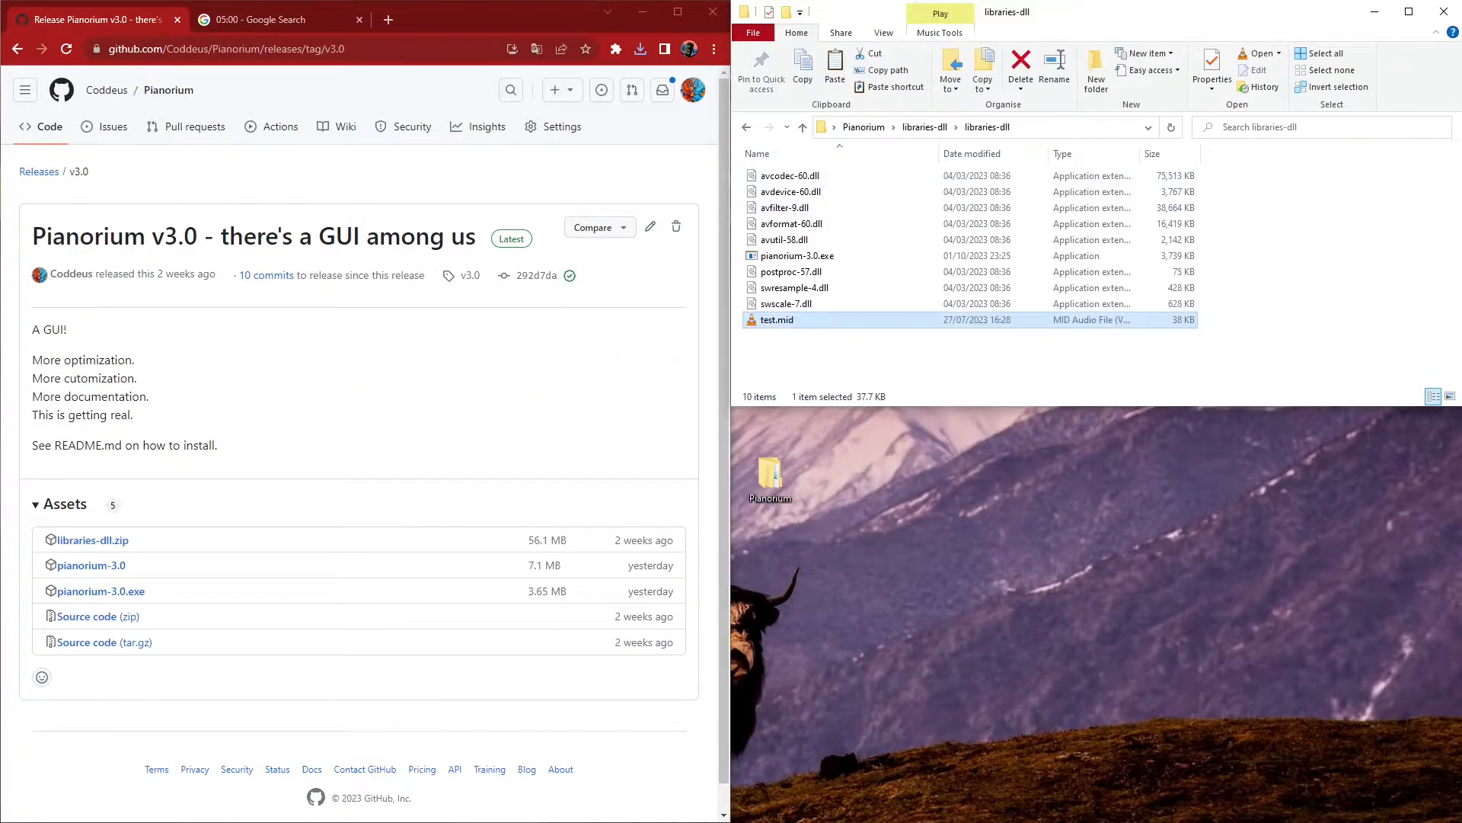
- Launch pianorium-3.0.exe and choose test.mid as the input MIDI file
click(799, 256)
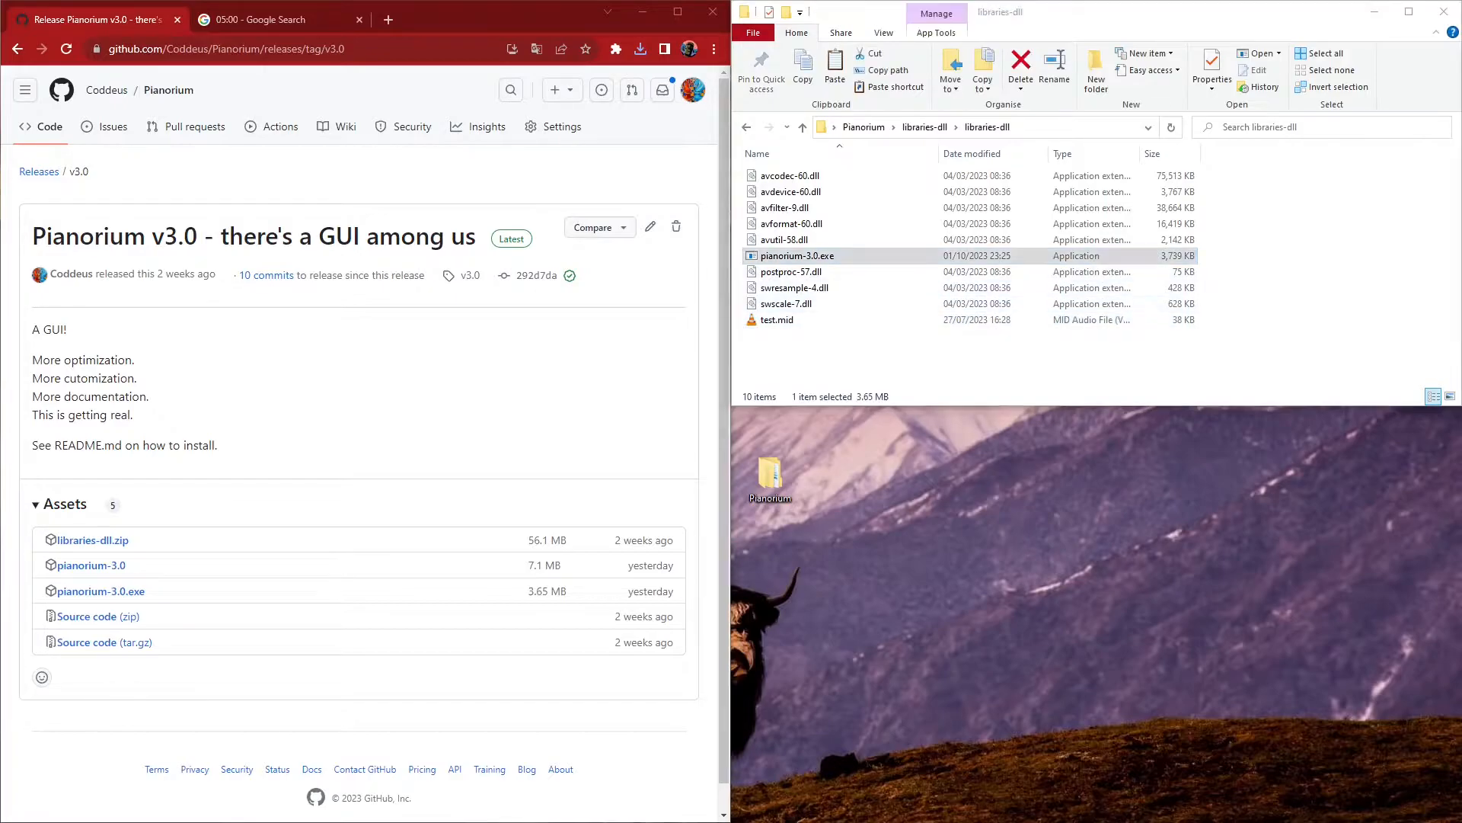
double_click(799, 256)
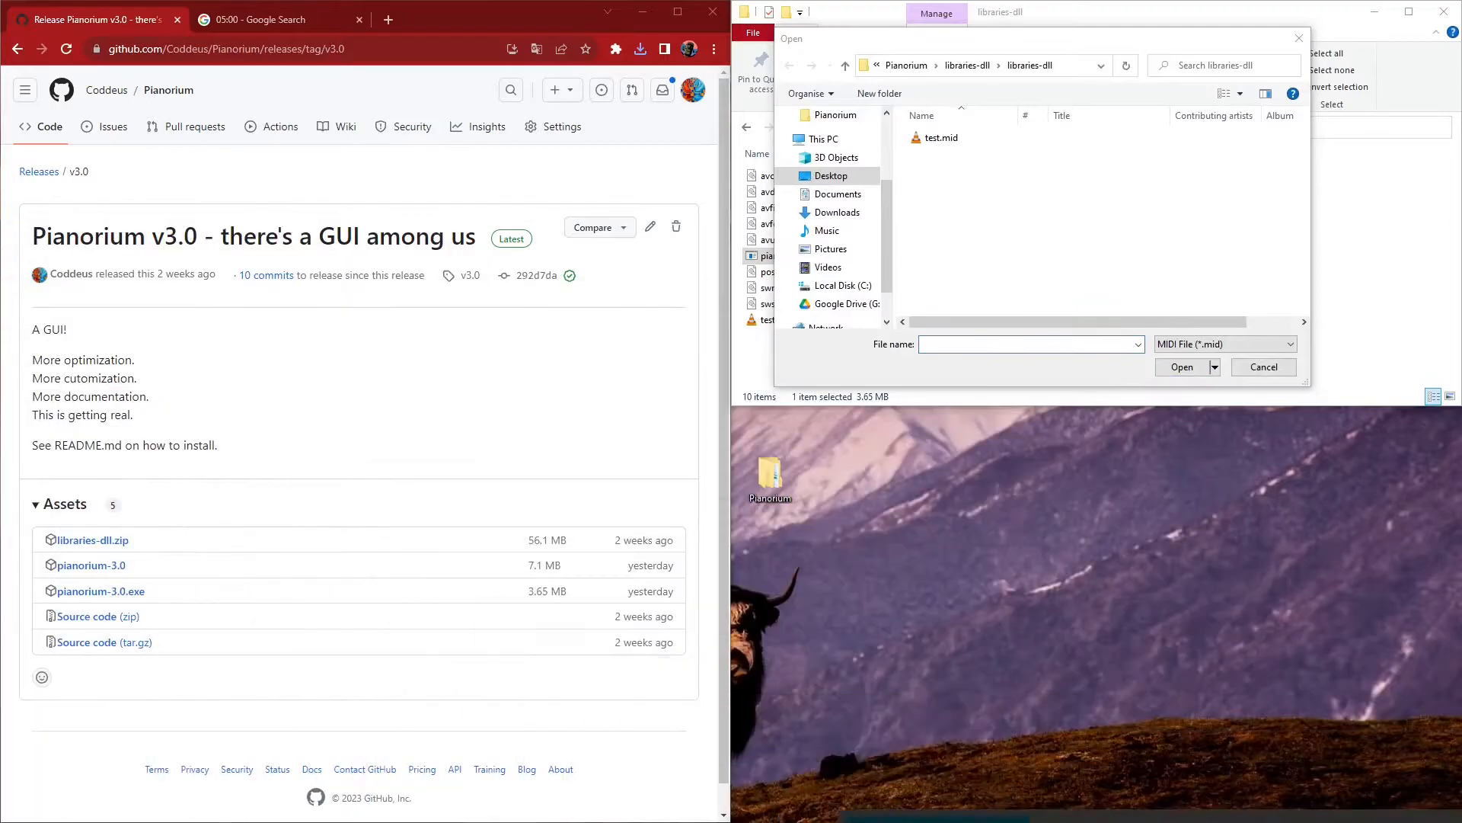
click(1182, 367)
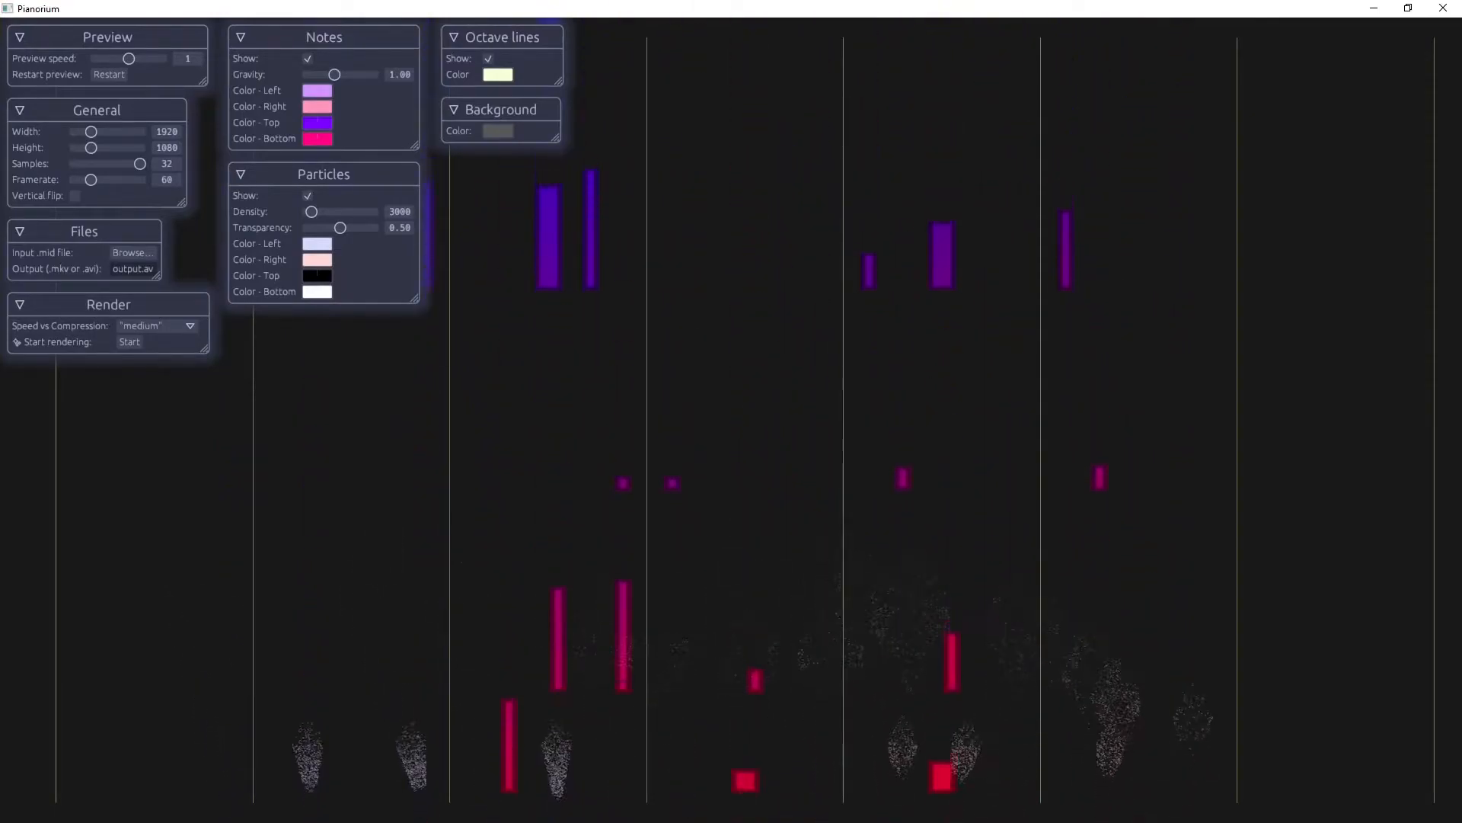
- Recolour the notes via the Color swatches — white left/right, green top, blue bottom — and view the Notes documentation
click(316, 89)
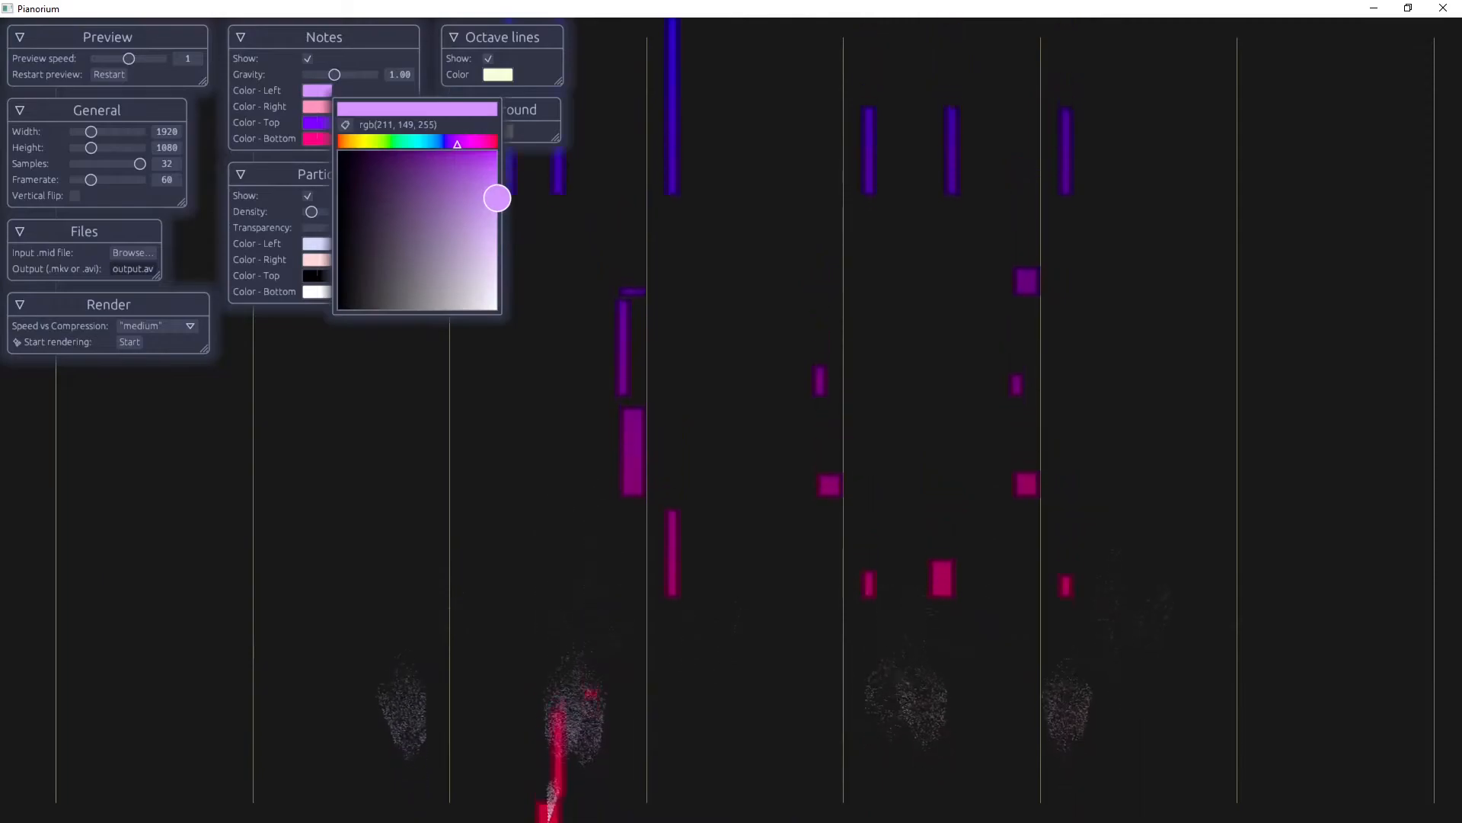
drag(497, 198, 336, 305)
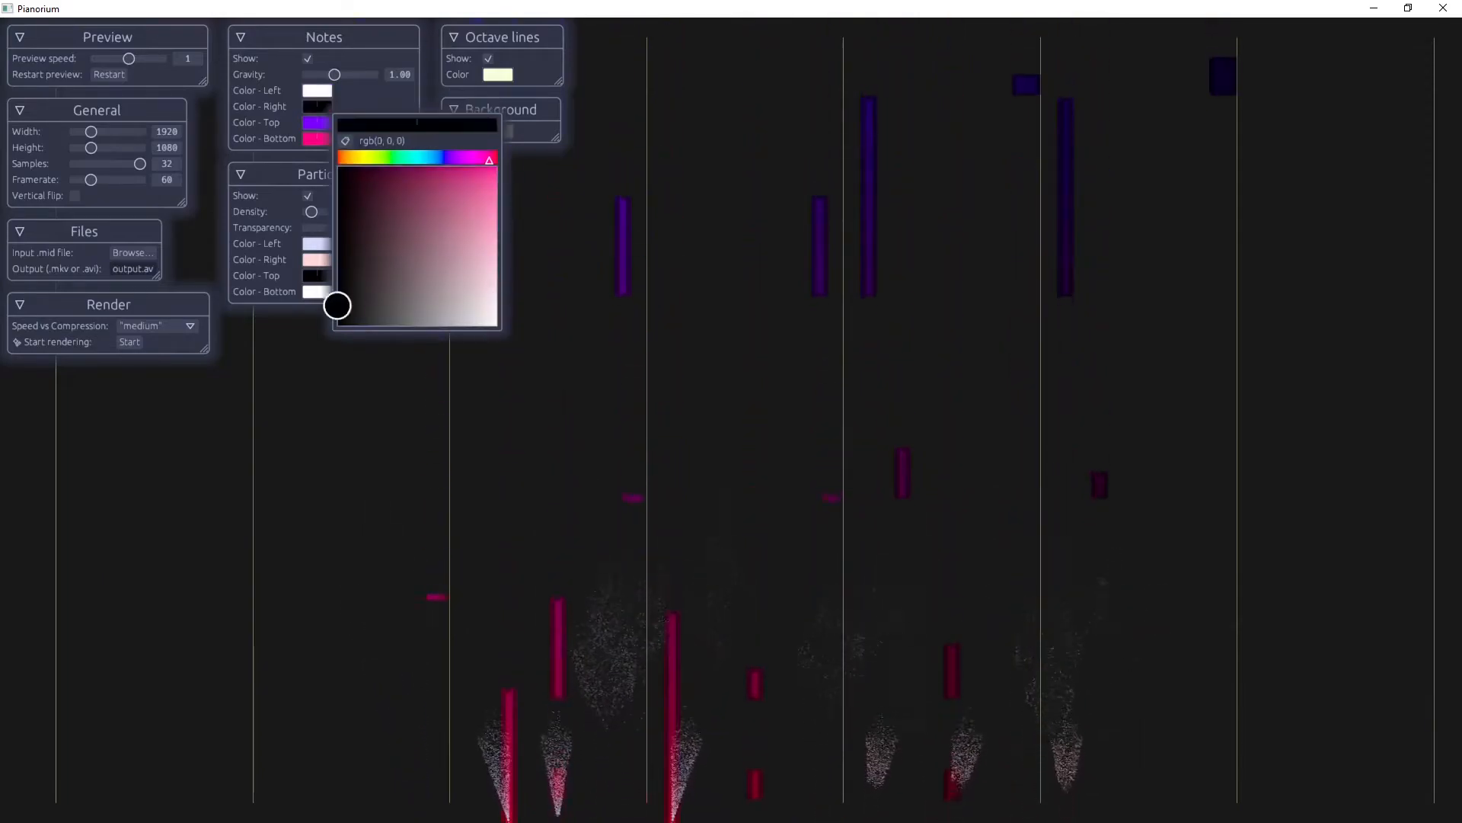
drag(337, 305, 497, 278)
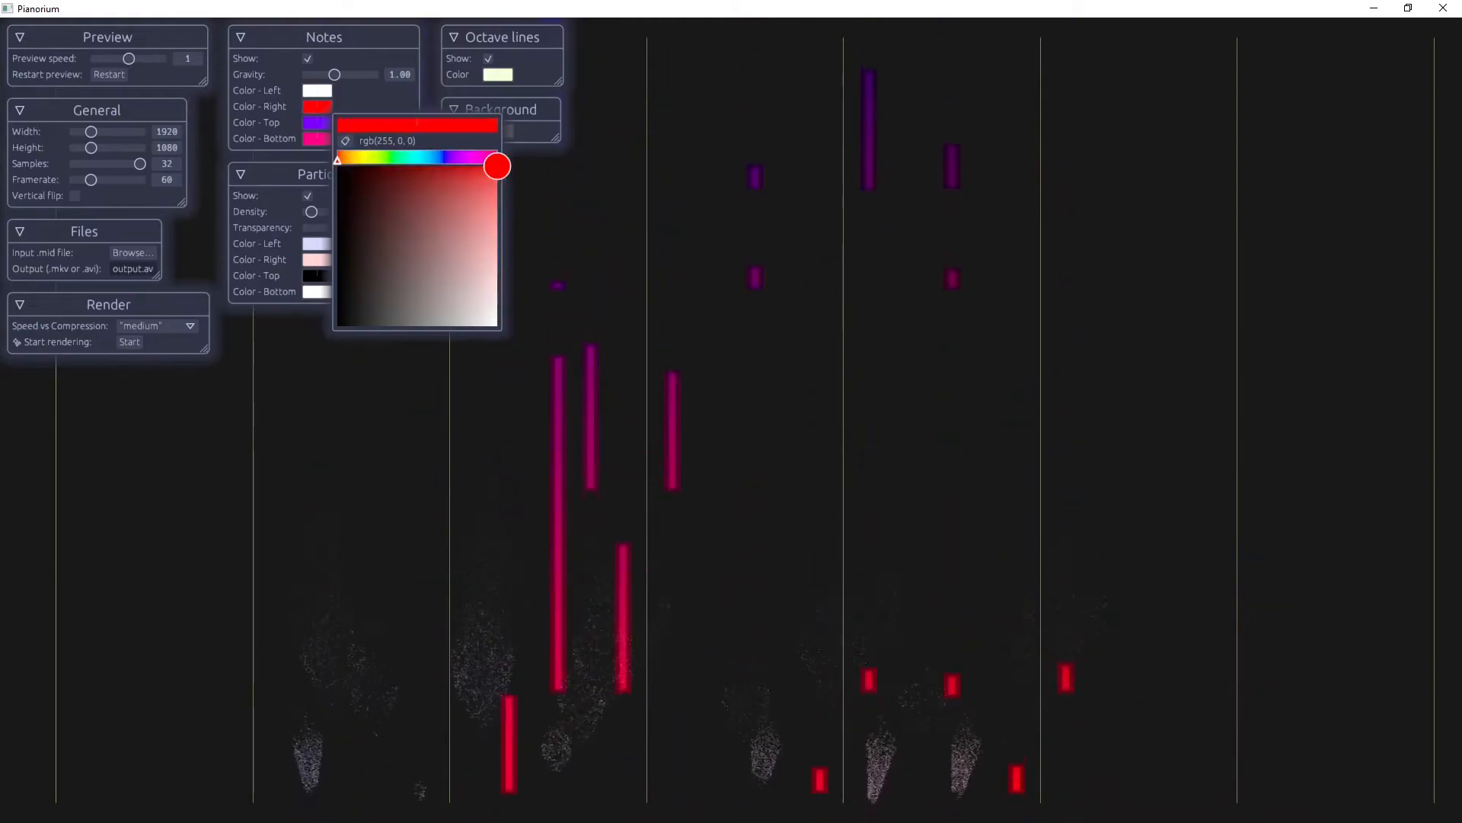
drag(497, 166, 497, 326)
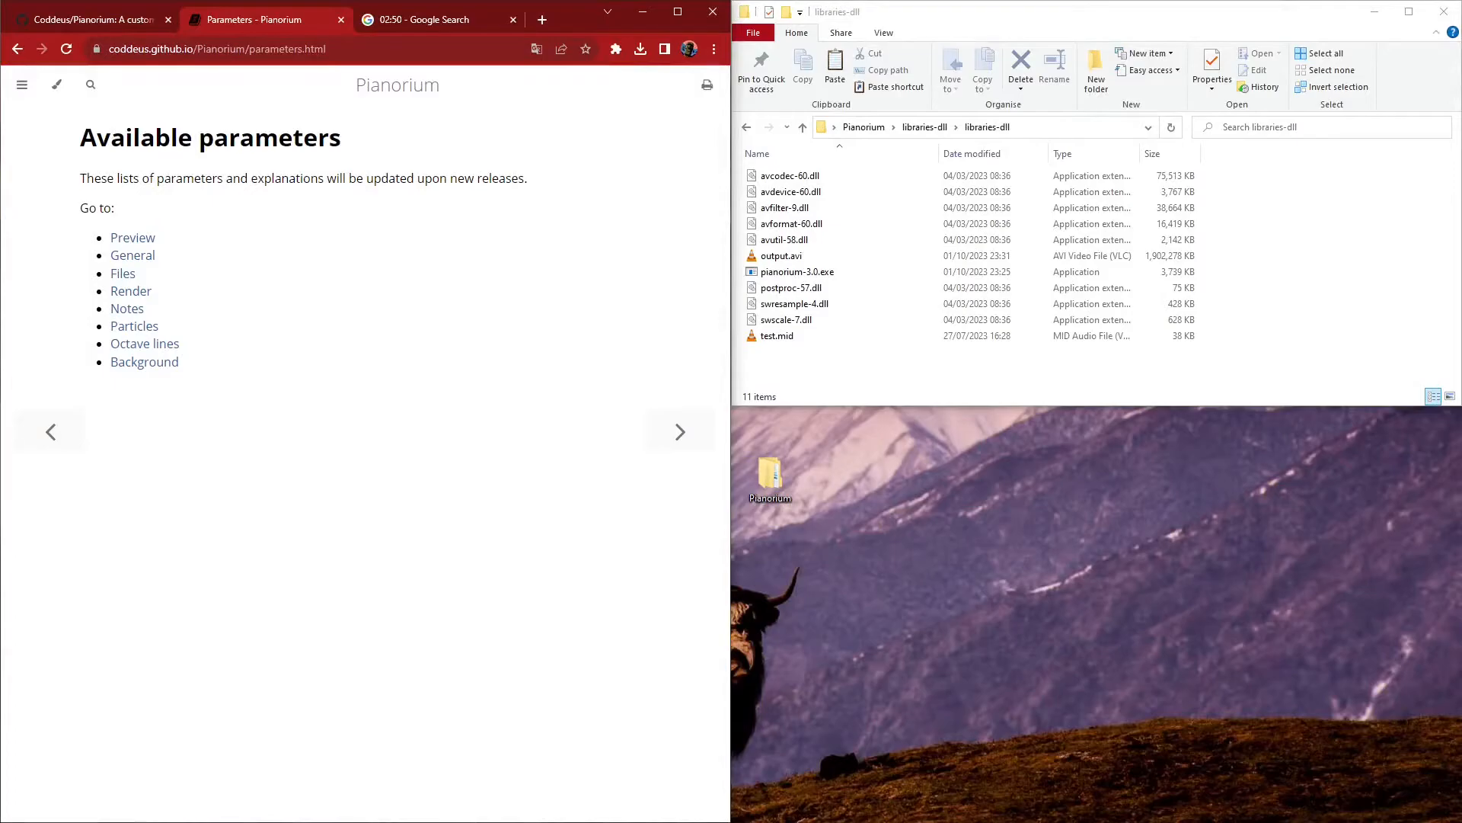
click(127, 307)
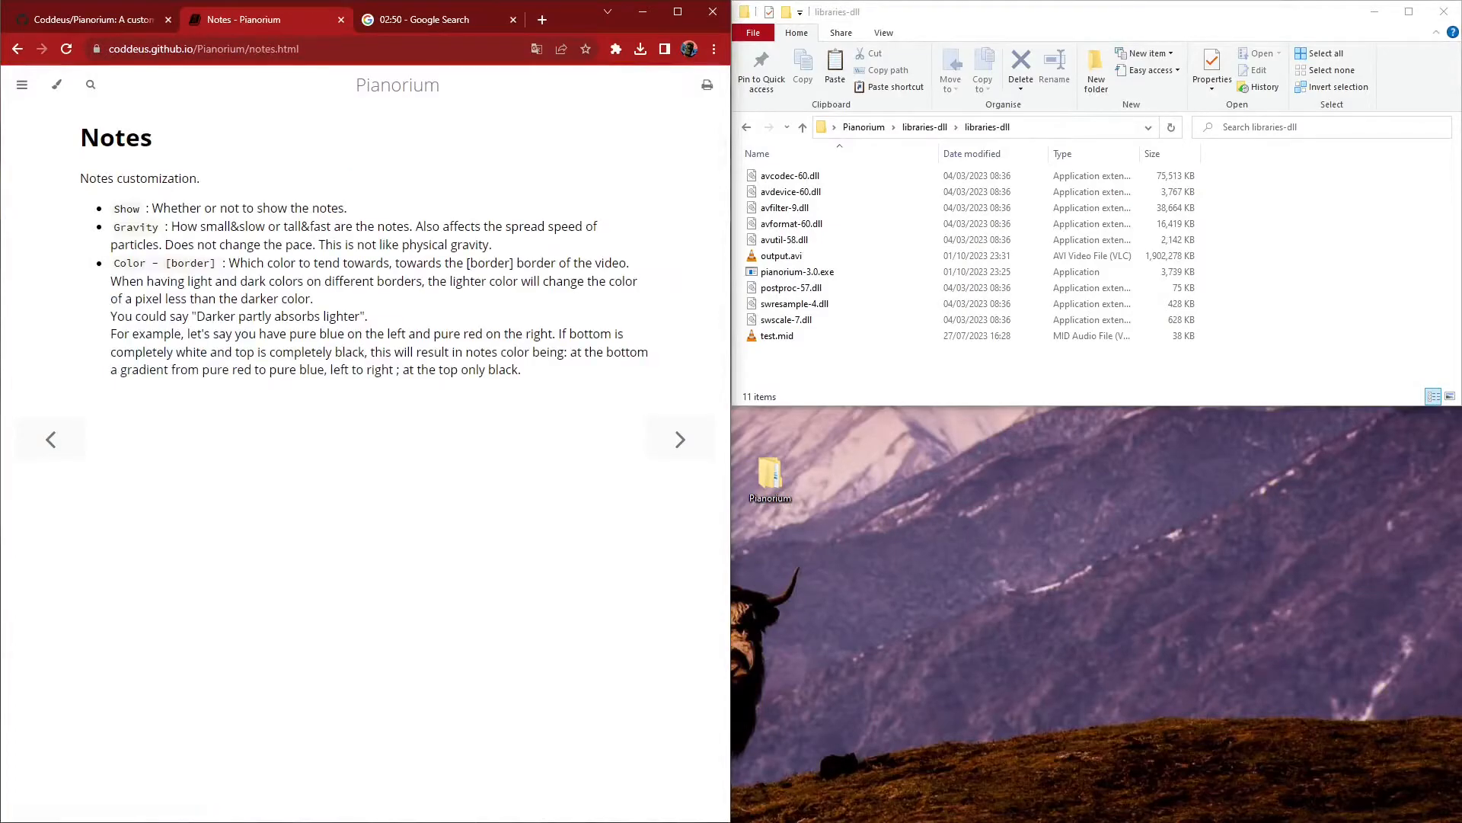
drag(112, 208, 425, 281)
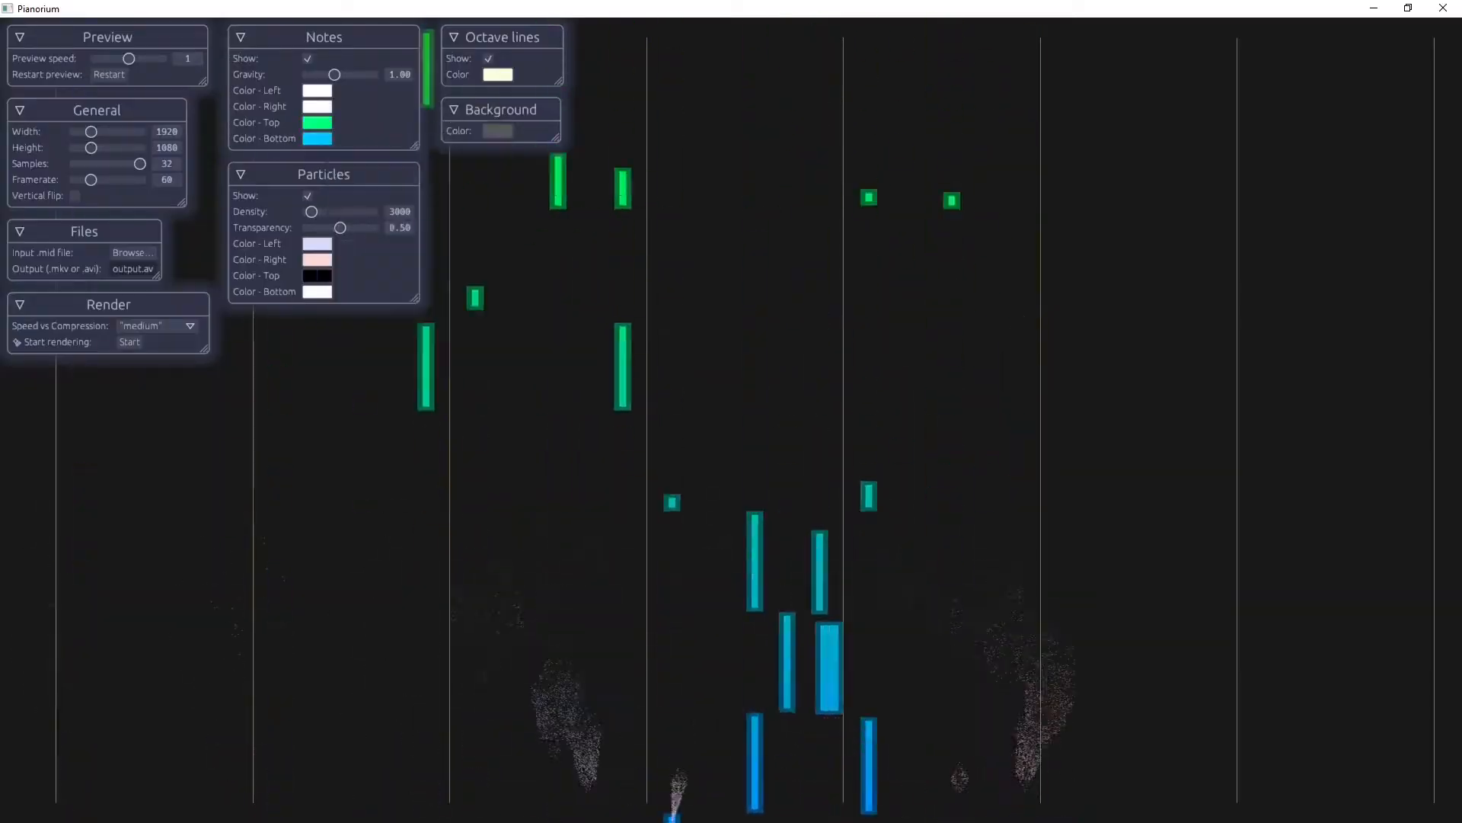
- Render the visualisation to output.avi and stop the stopwatch when it finishes
click(317, 242)
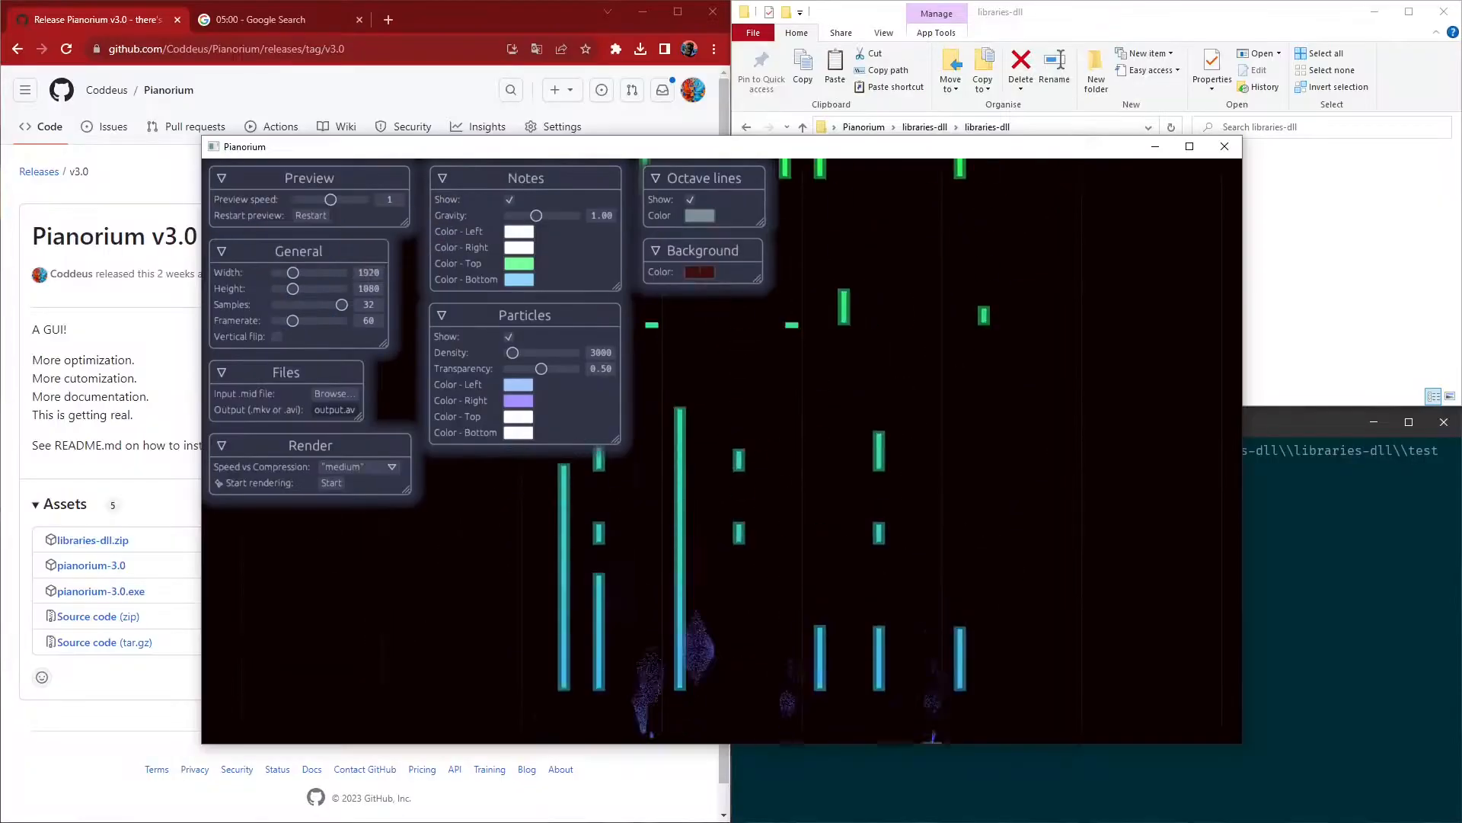
click(262, 20)
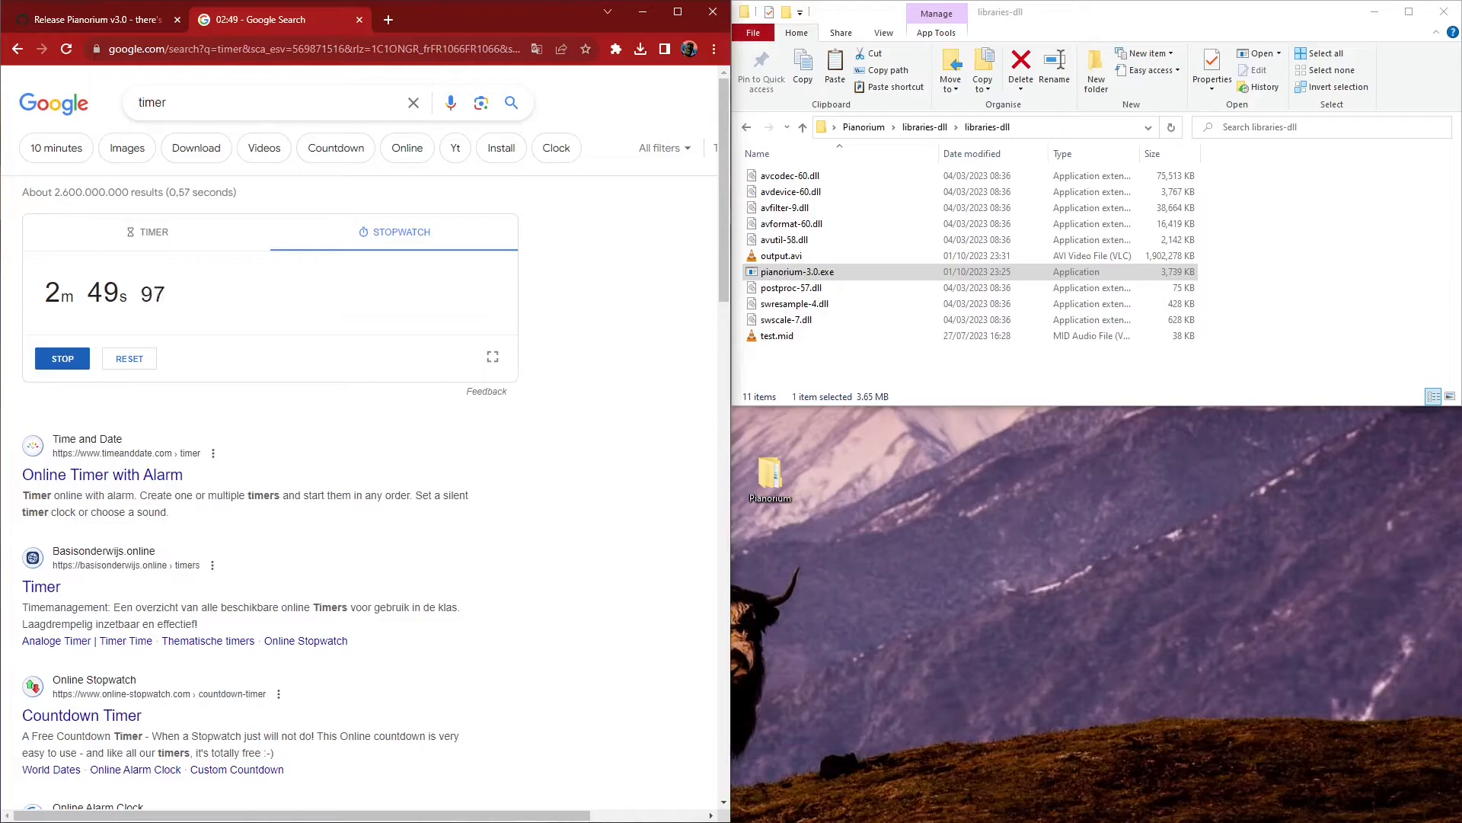
click(61, 358)
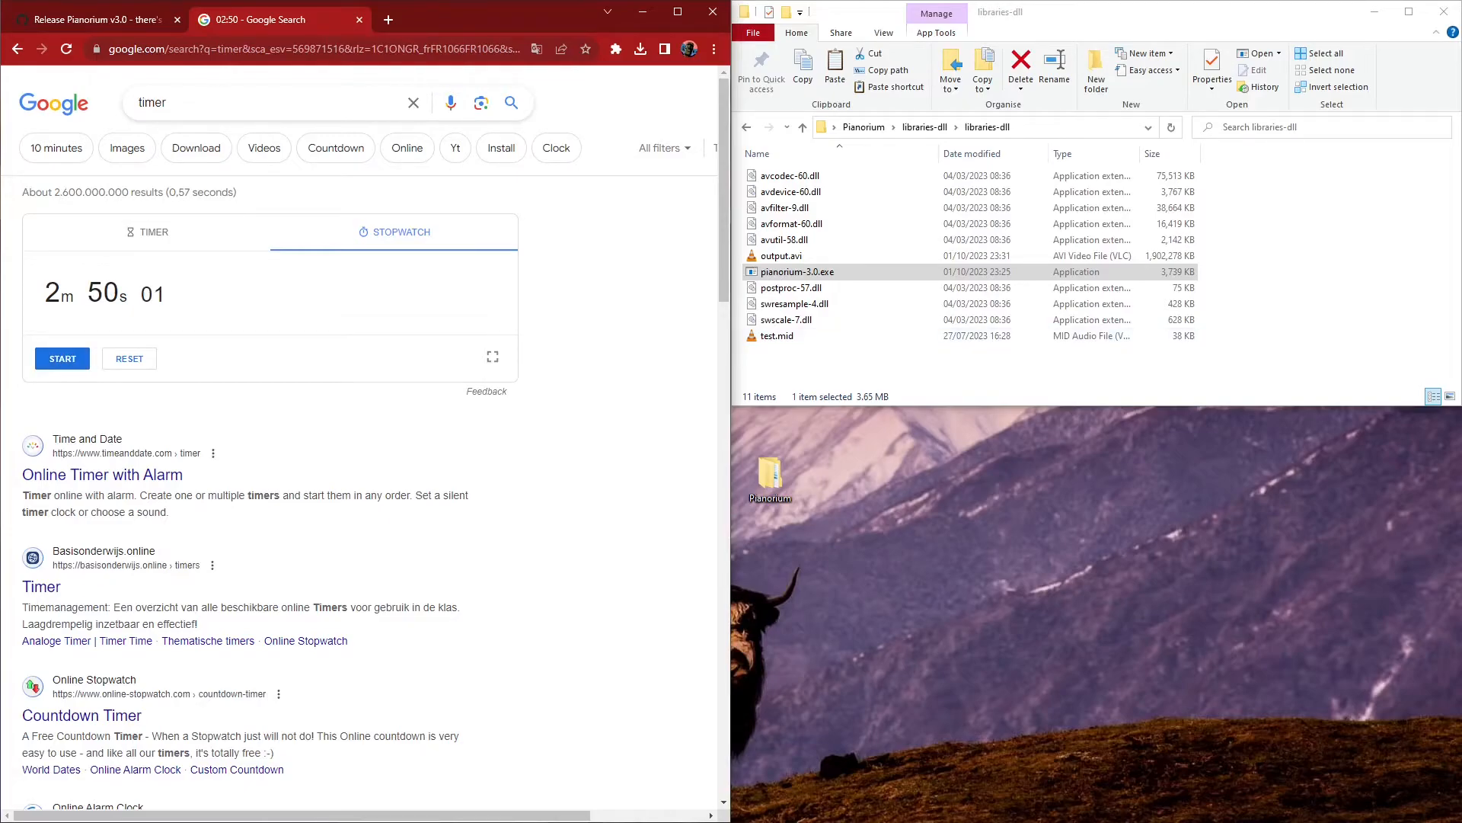
- Play the rendered output.avi from File Explorer in VLC
click(781, 256)
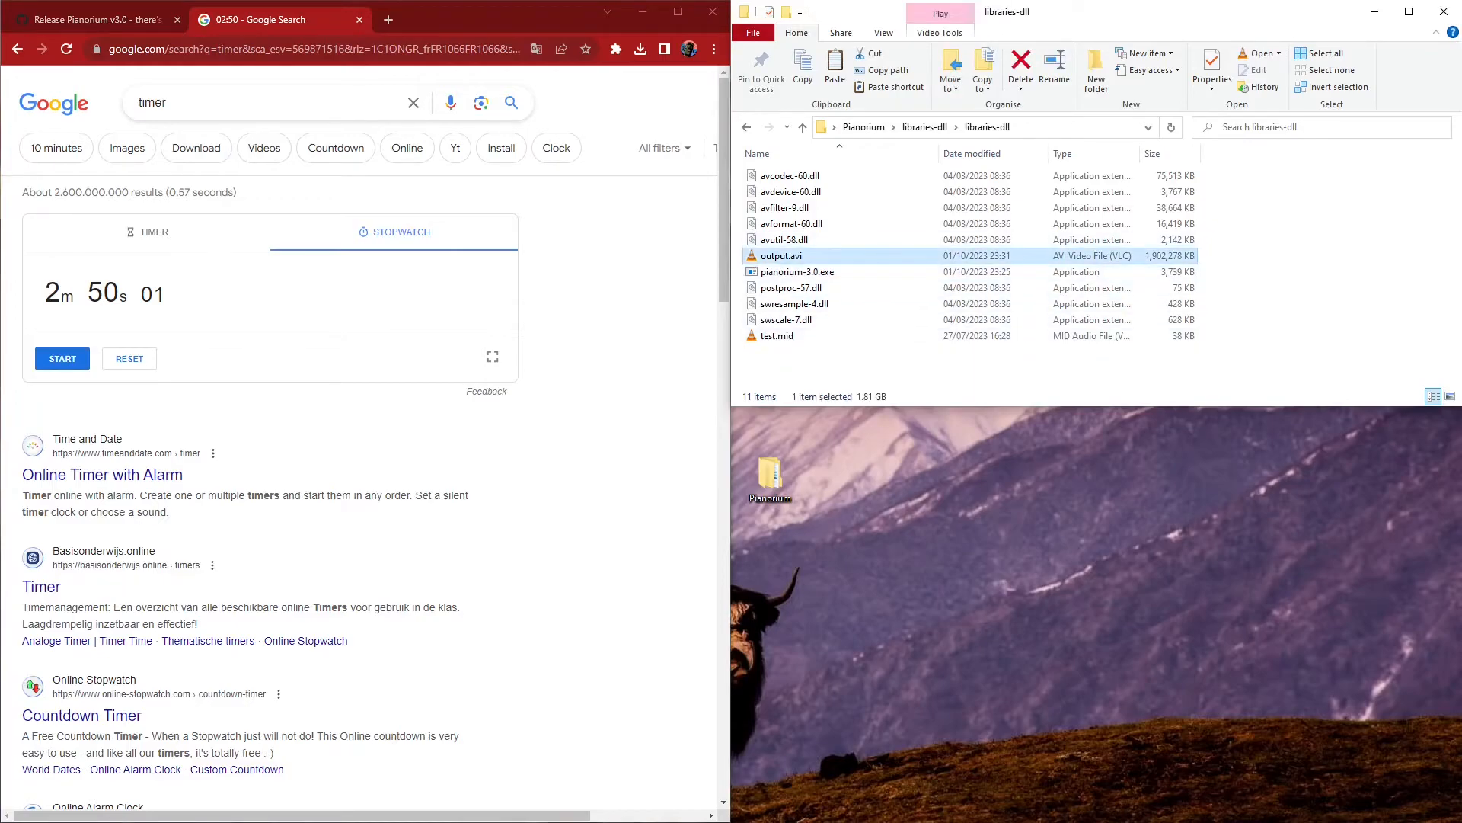
double_click(781, 256)
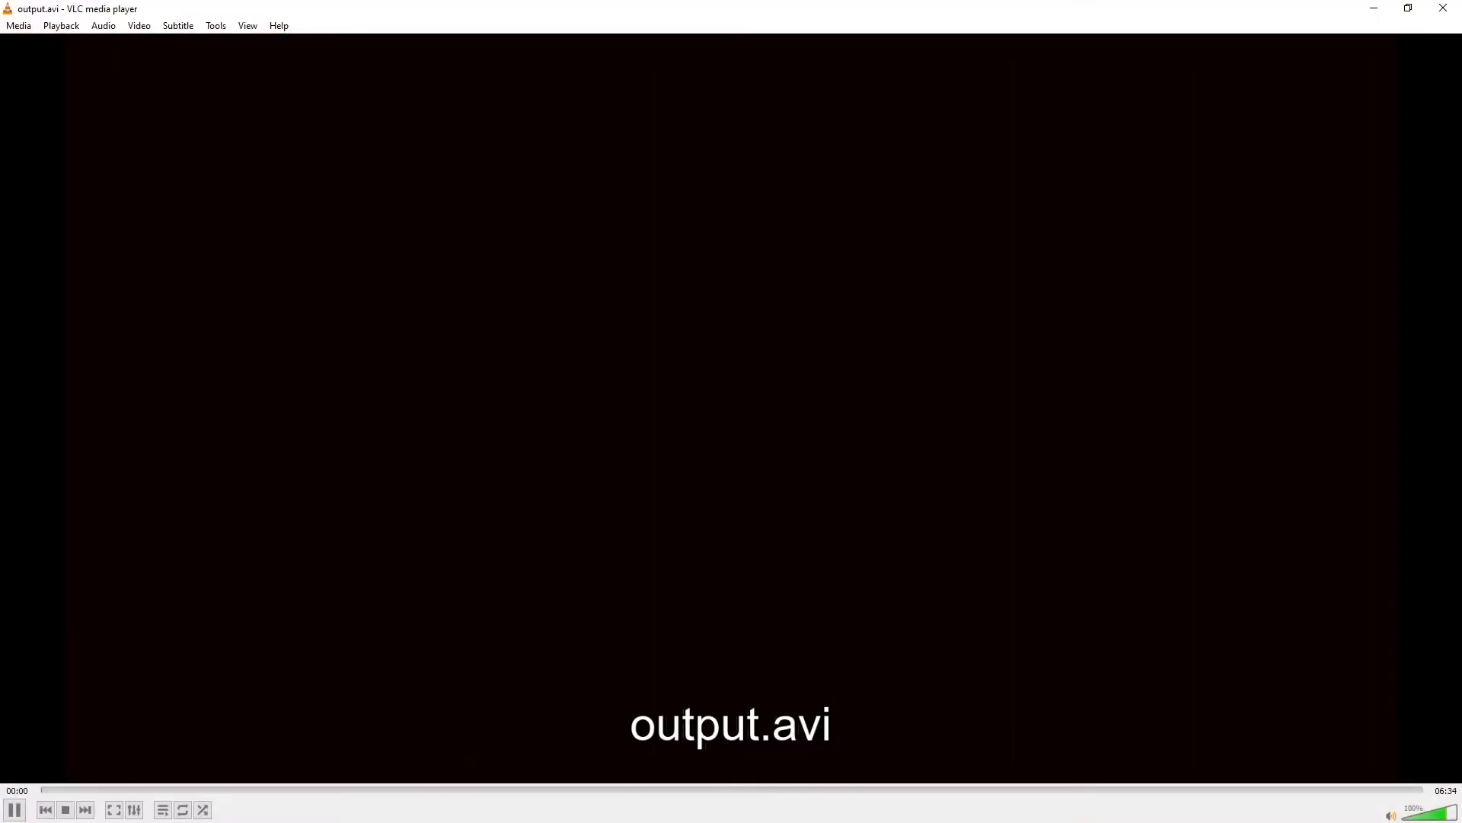